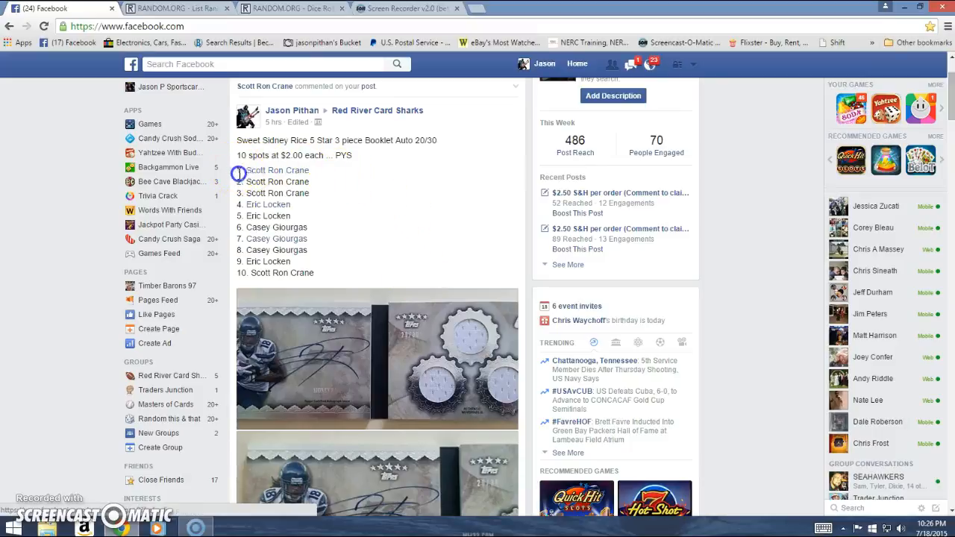
Copy the ten numbered raffle names from the Facebook post and comment 'Live'
drag(237, 173, 324, 272)
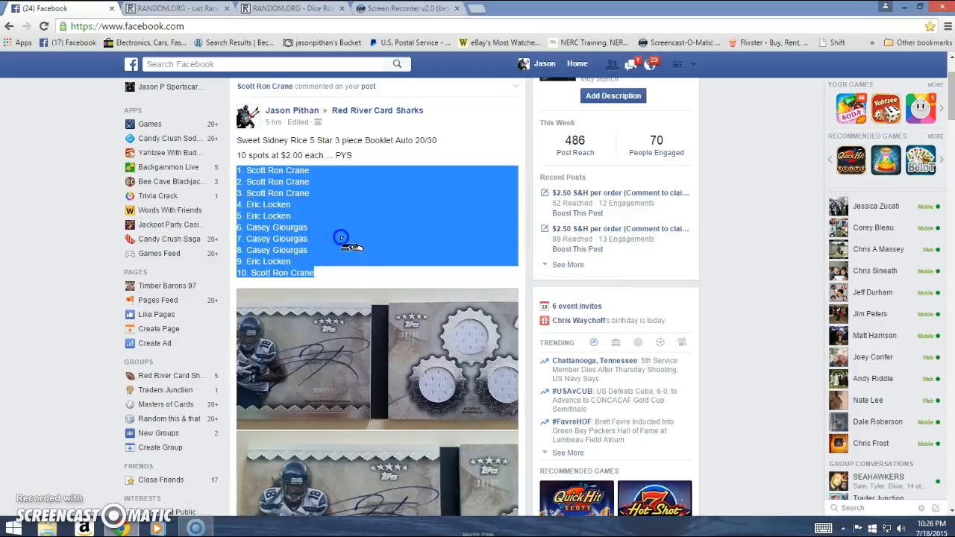
scroll(down, 3)
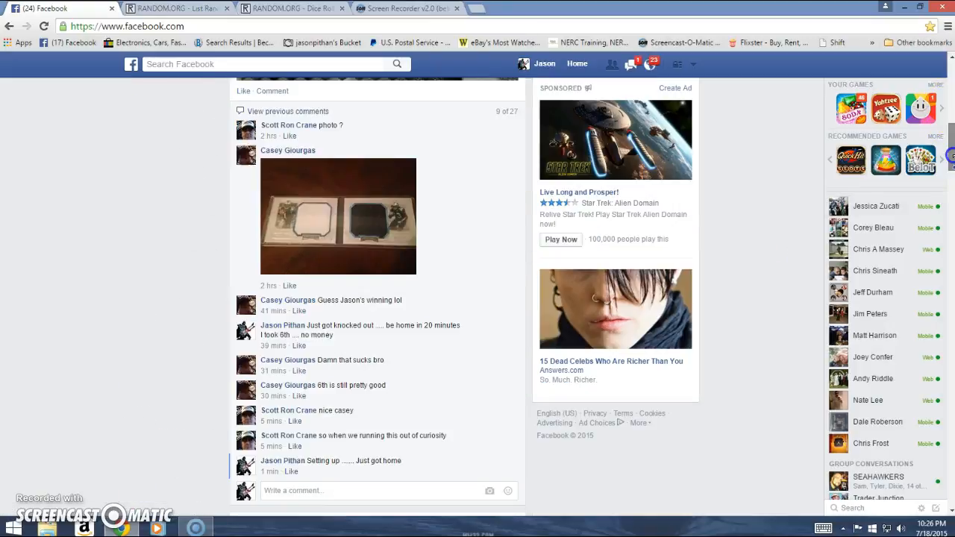
scroll(down, 3)
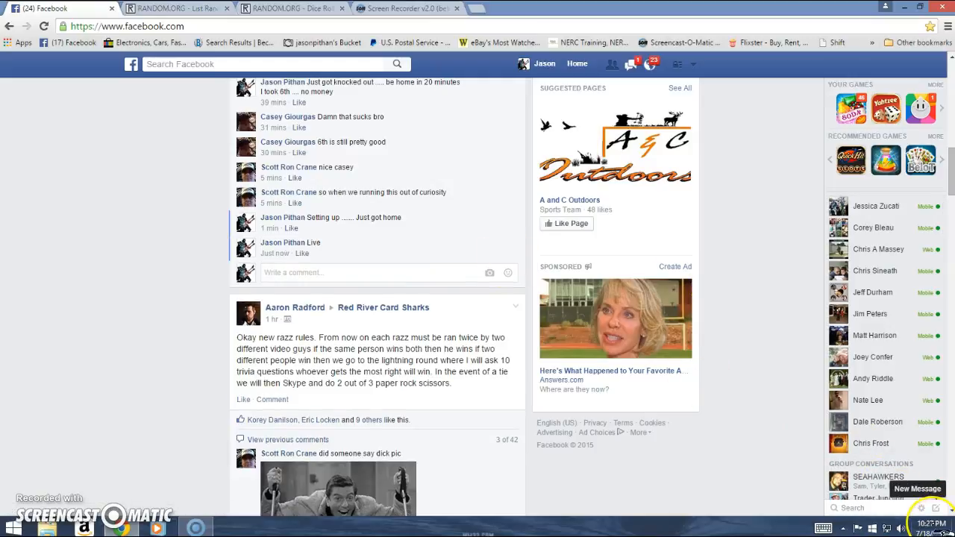
click(931, 523)
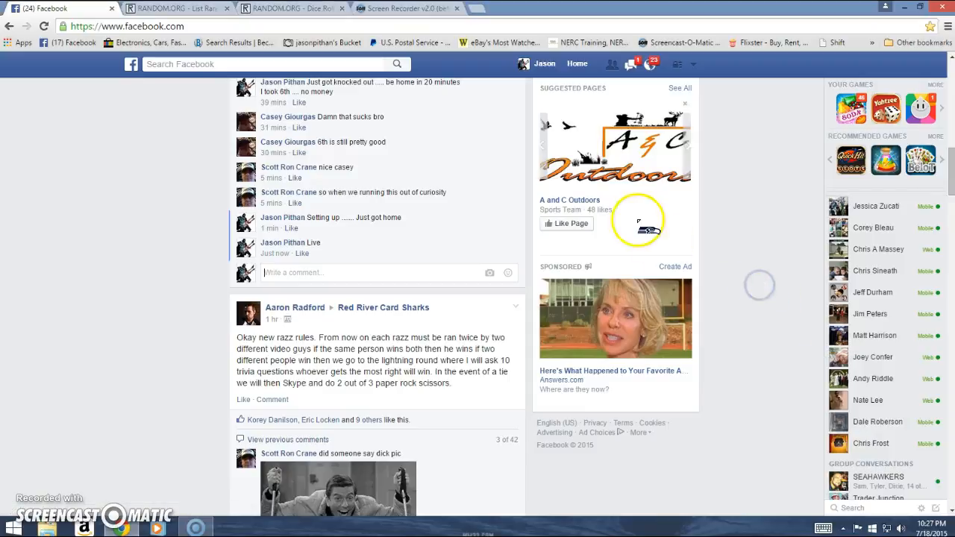
click(176, 15)
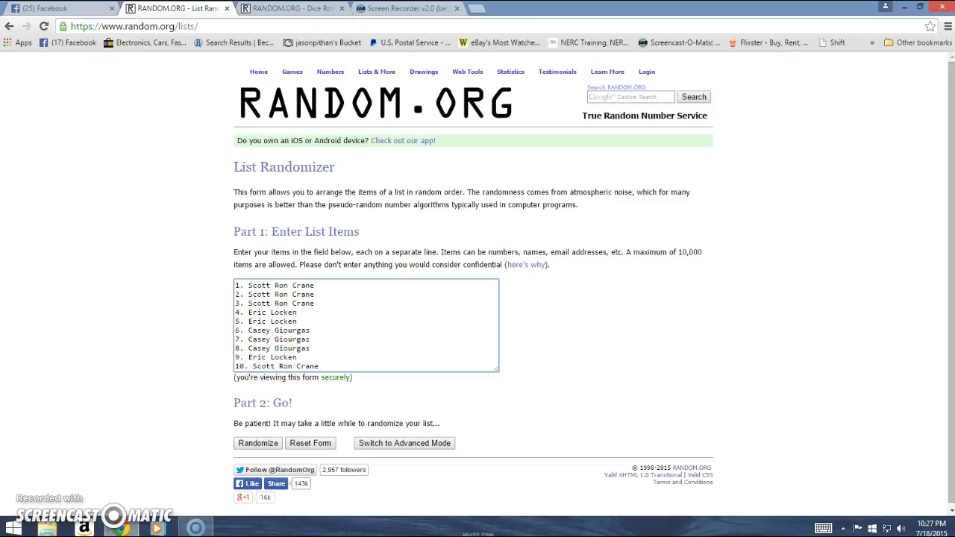
Roll two dice on the Dice Roller (2 and 5, total 7), then return to the List Randomizer
click(291, 8)
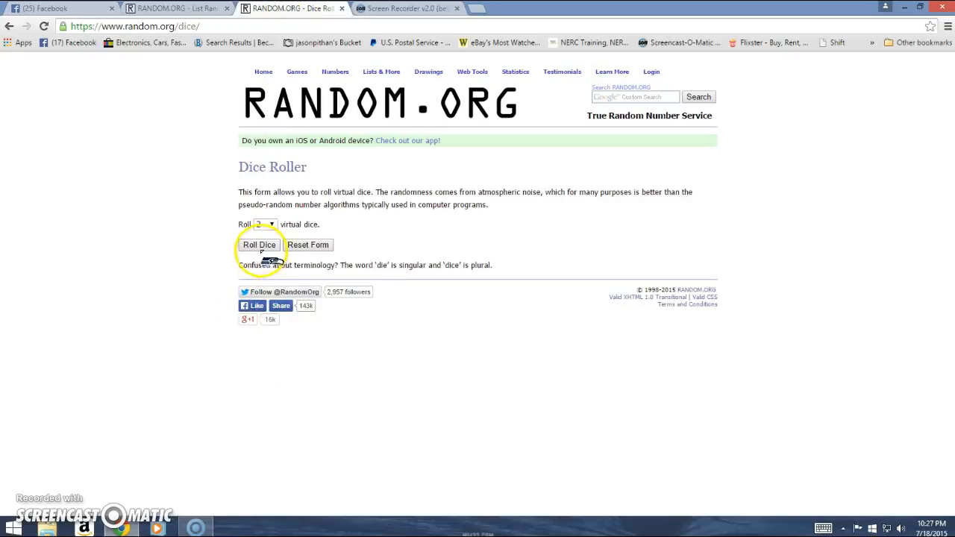
click(258, 245)
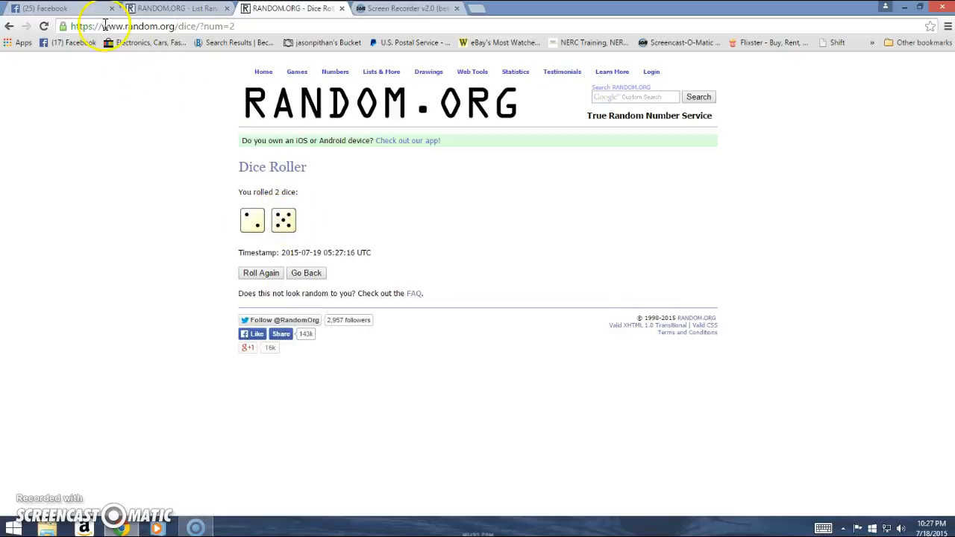
click(172, 8)
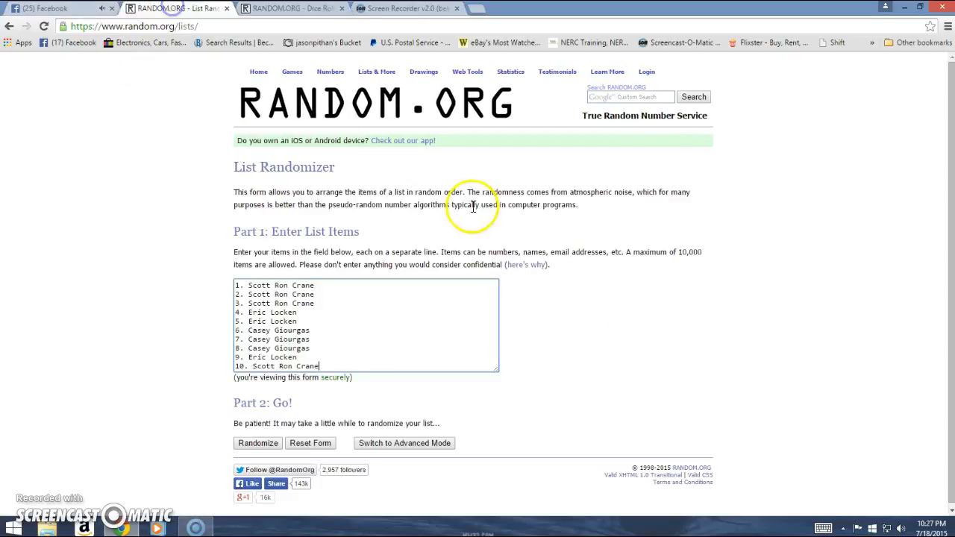
Randomize the ten-name list, then shuffle it again until it reads 6 times
click(930, 527)
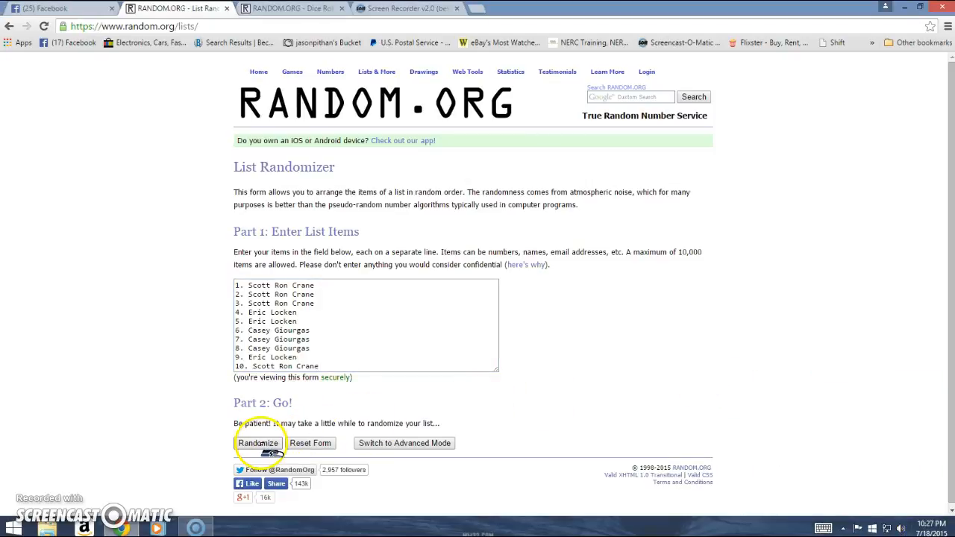
click(258, 443)
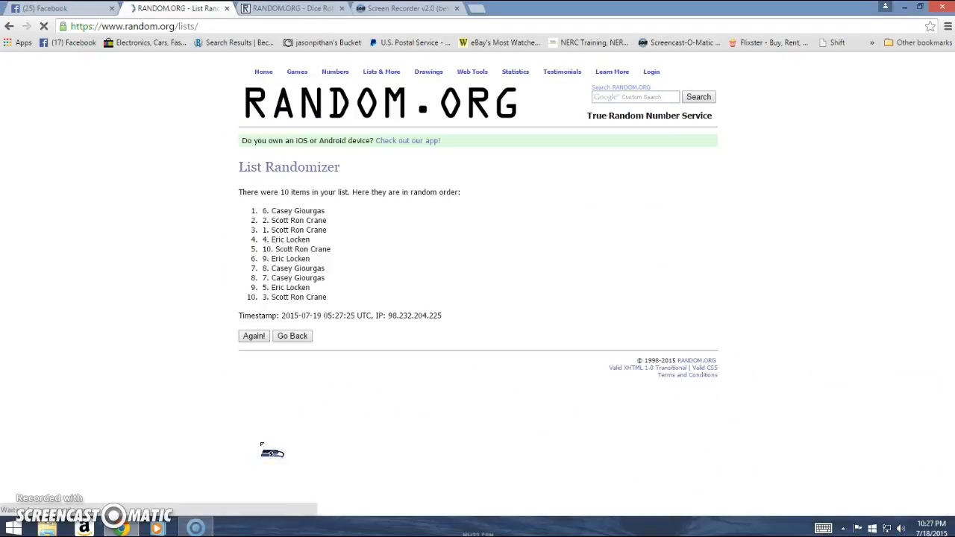
click(253, 335)
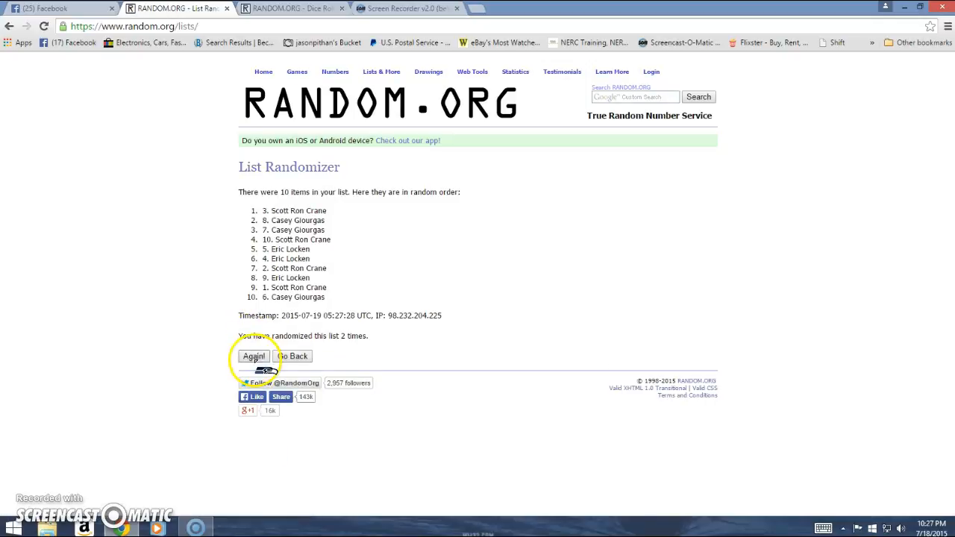
click(253, 356)
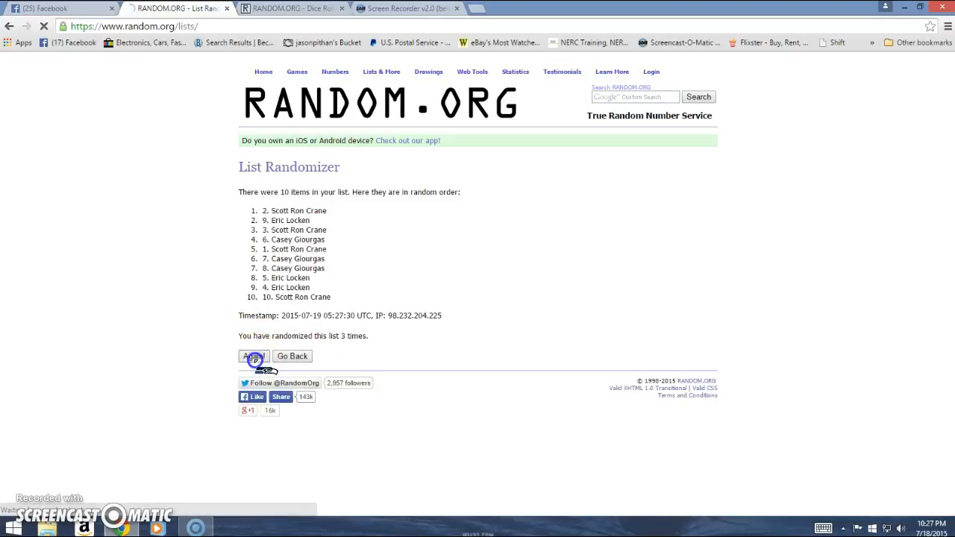
click(252, 356)
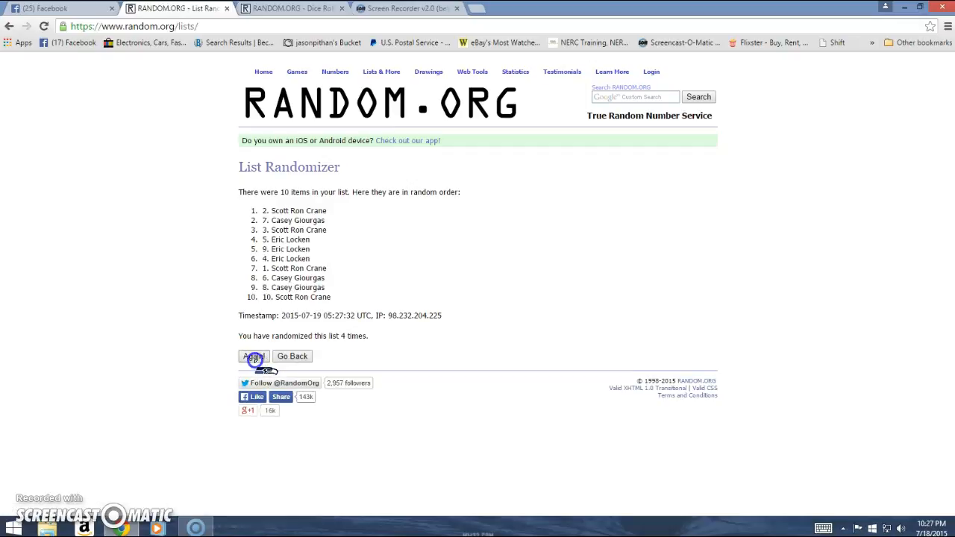
click(254, 356)
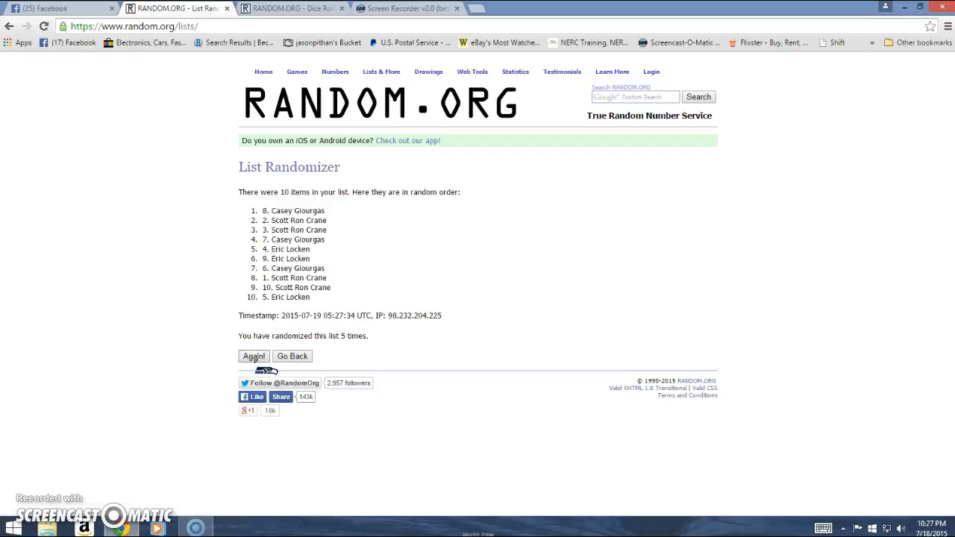
click(253, 356)
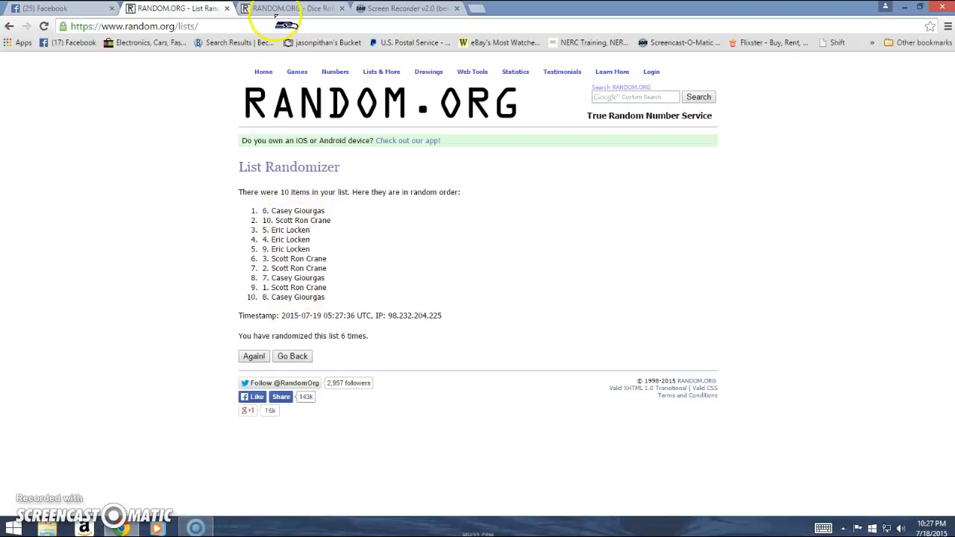
Recheck the 2-and-5 dice roll, then shuffle the name list a seventh time
click(288, 9)
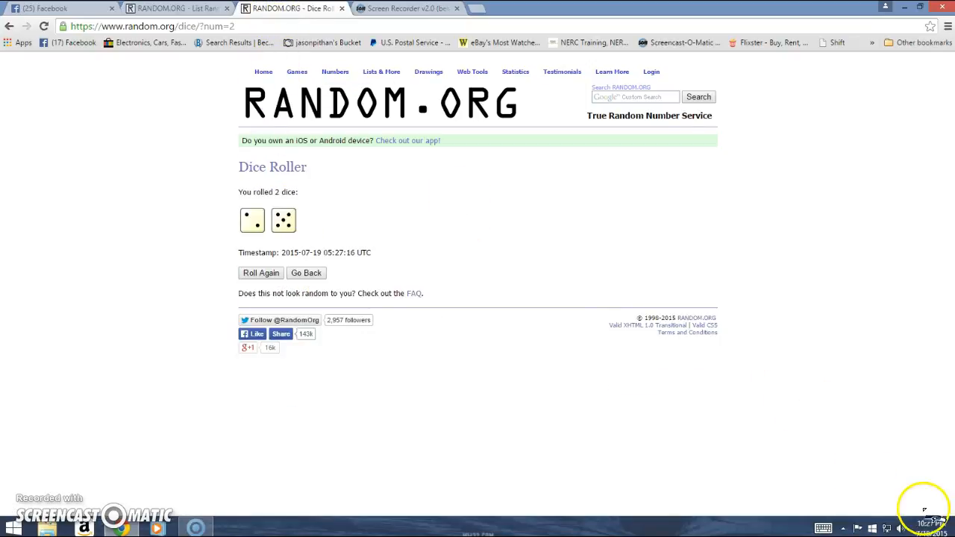
click(931, 525)
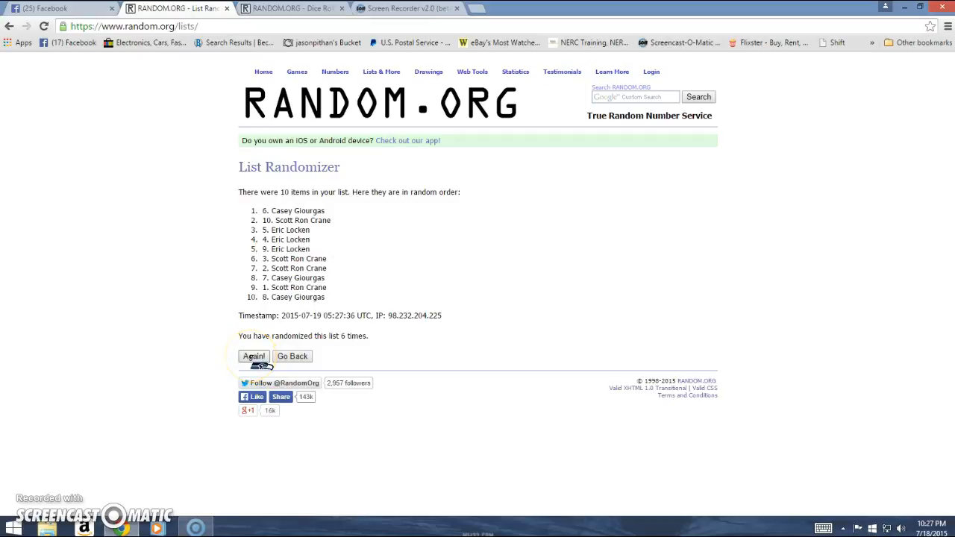
click(254, 356)
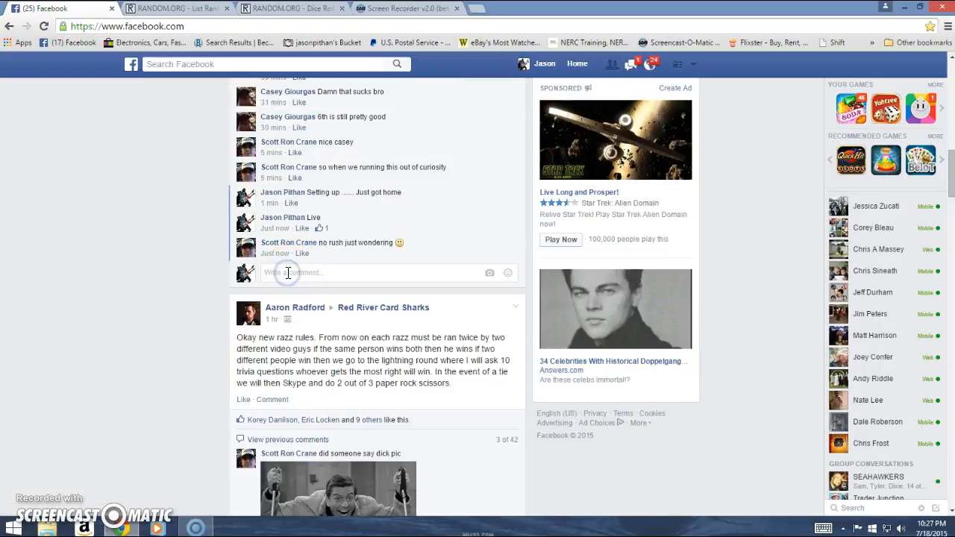
Type 'Done' into the raffle post's comment box
text(D)
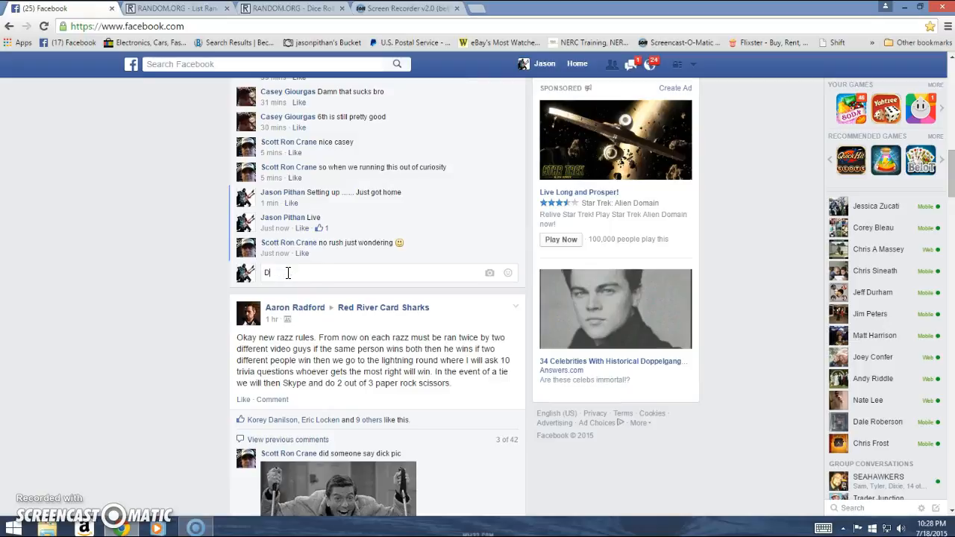
text(one)
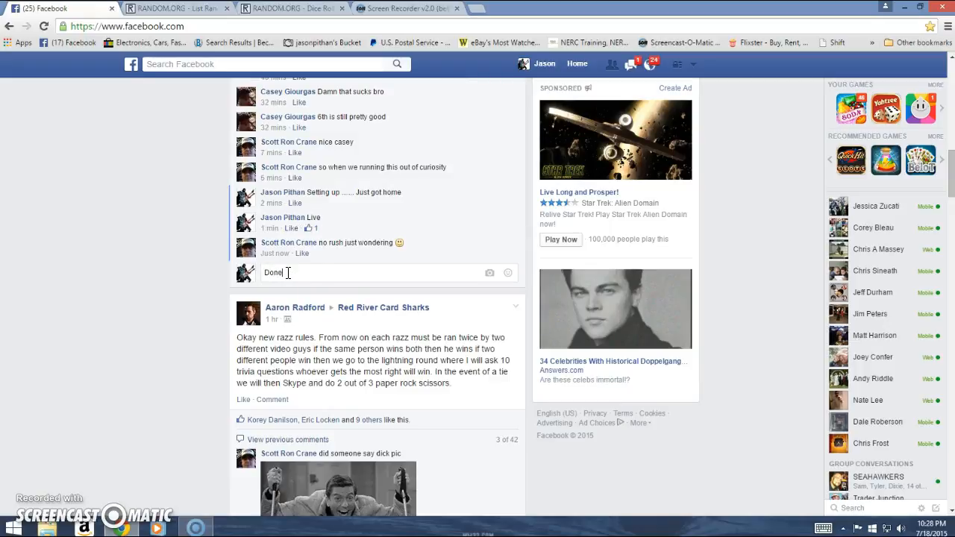